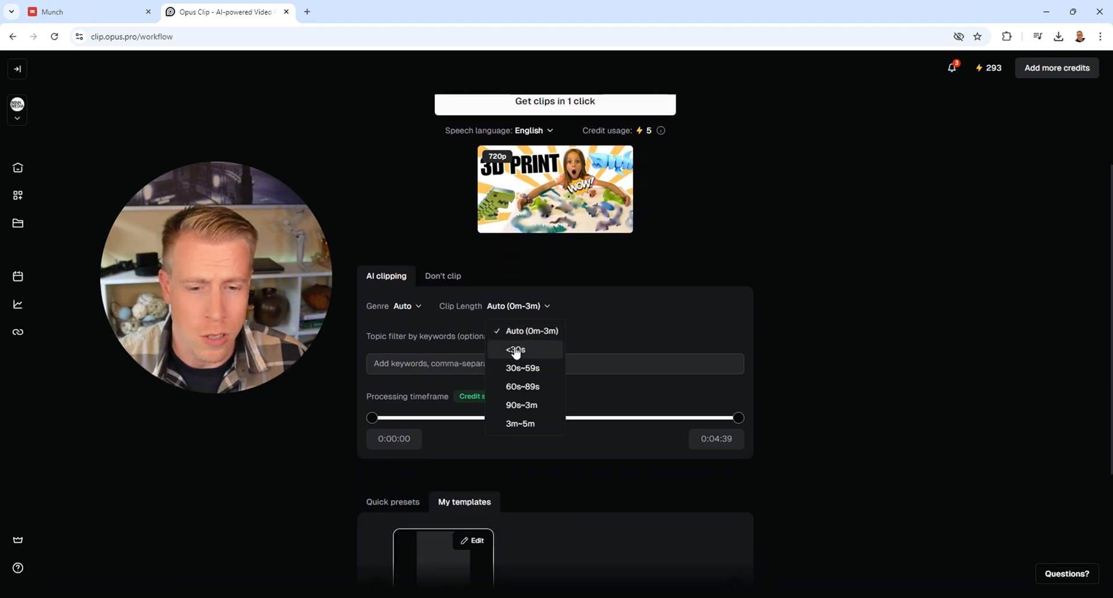
Step: Tick the <30s and 30s~59s clip length options for the 3D-print video
{"action": "left_click", "coordinate": [514, 350]}
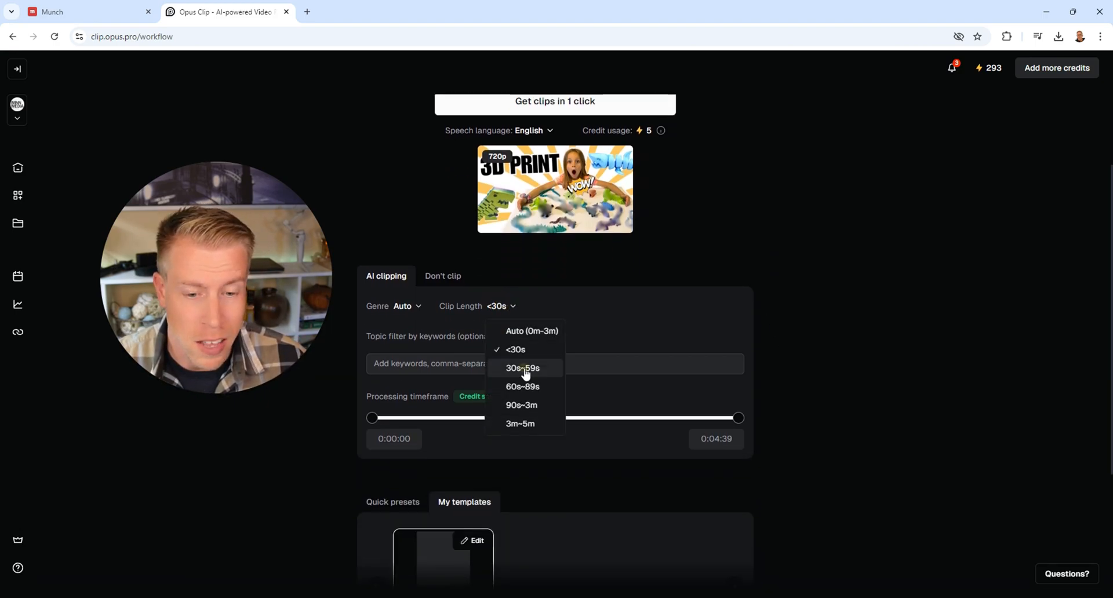
{"action": "left_click", "coordinate": [522, 367]}
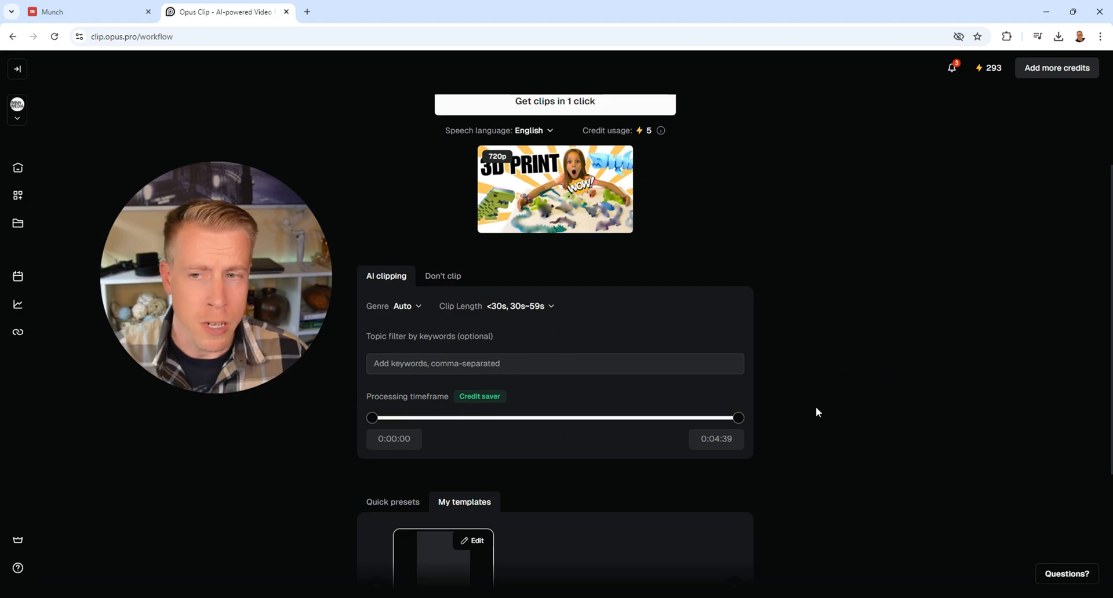
{"action": "mouse_move", "coordinate": [830, 378]}
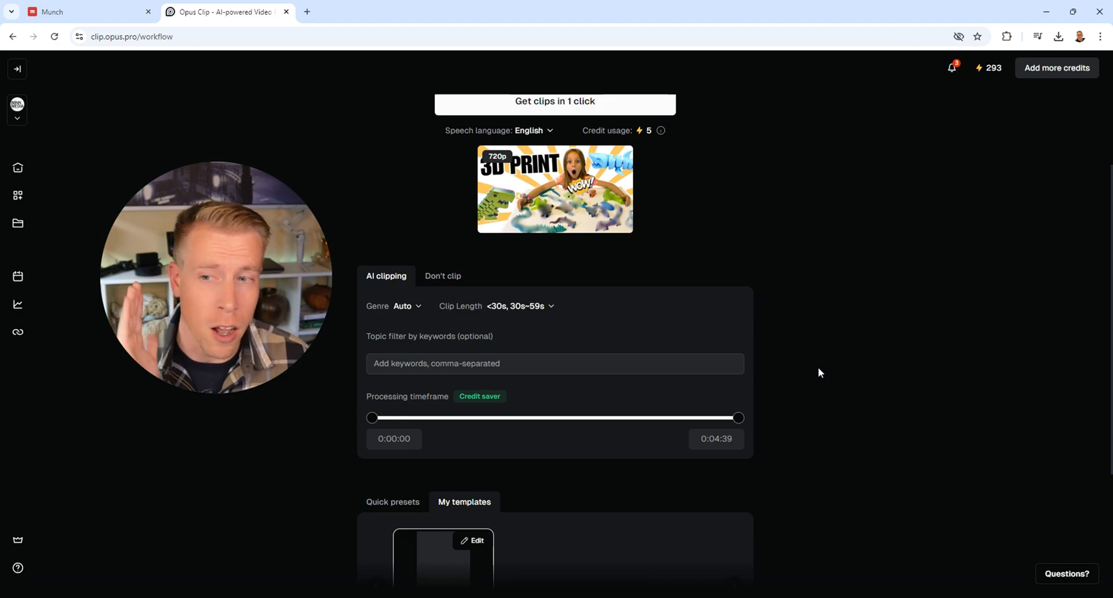
Step: Check the Opus Clip tab, then land on Munch's project list showing '3d printing'
{"action": "left_click", "coordinate": [85, 12]}
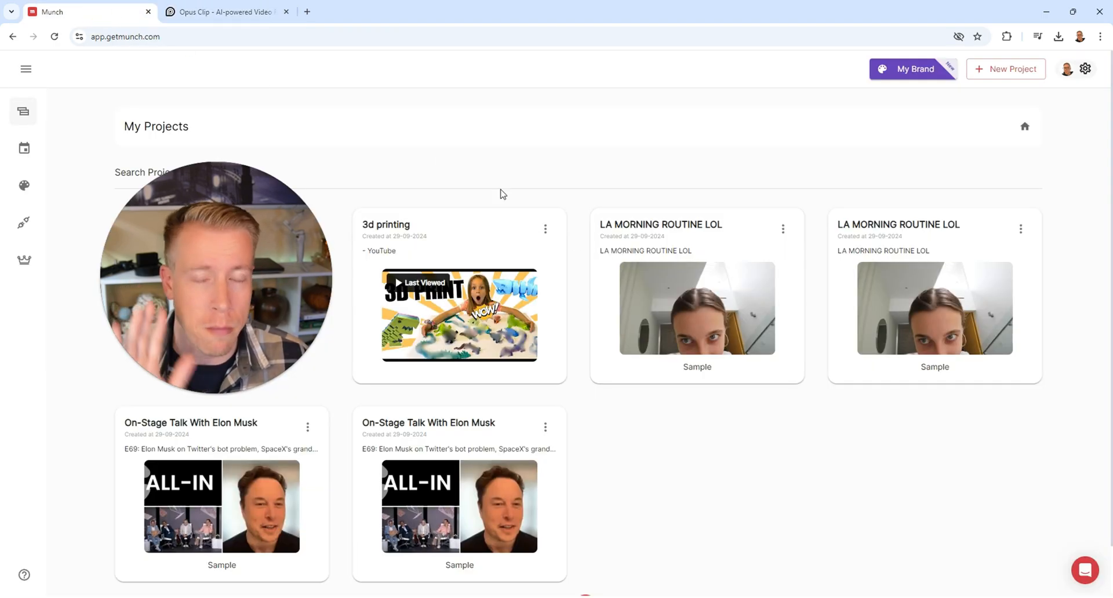
{"action": "left_click", "coordinate": [223, 12]}
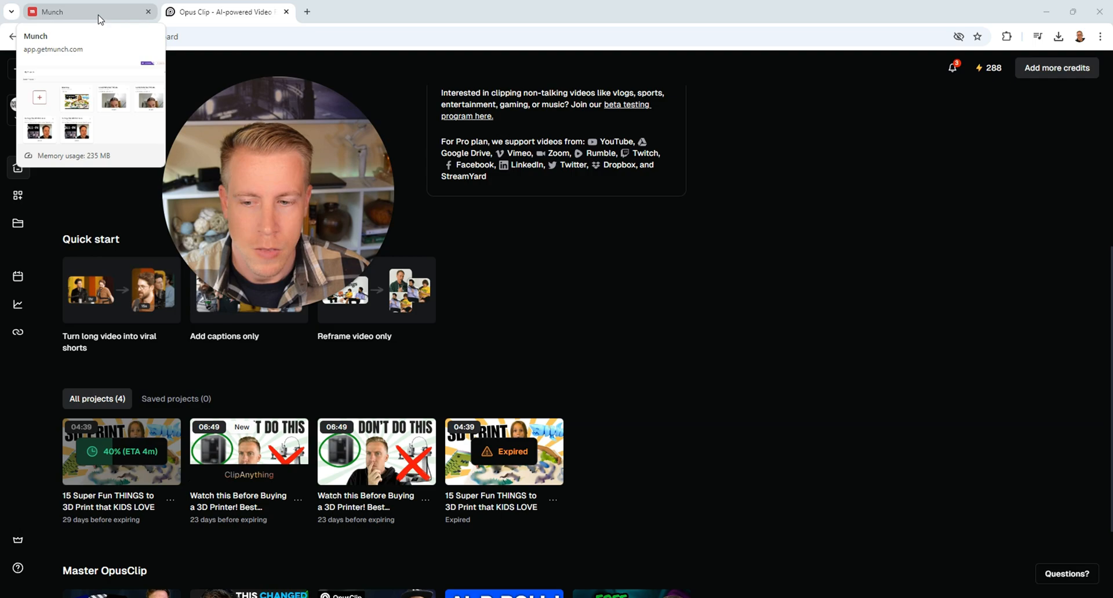
{"action": "left_click", "coordinate": [86, 12]}
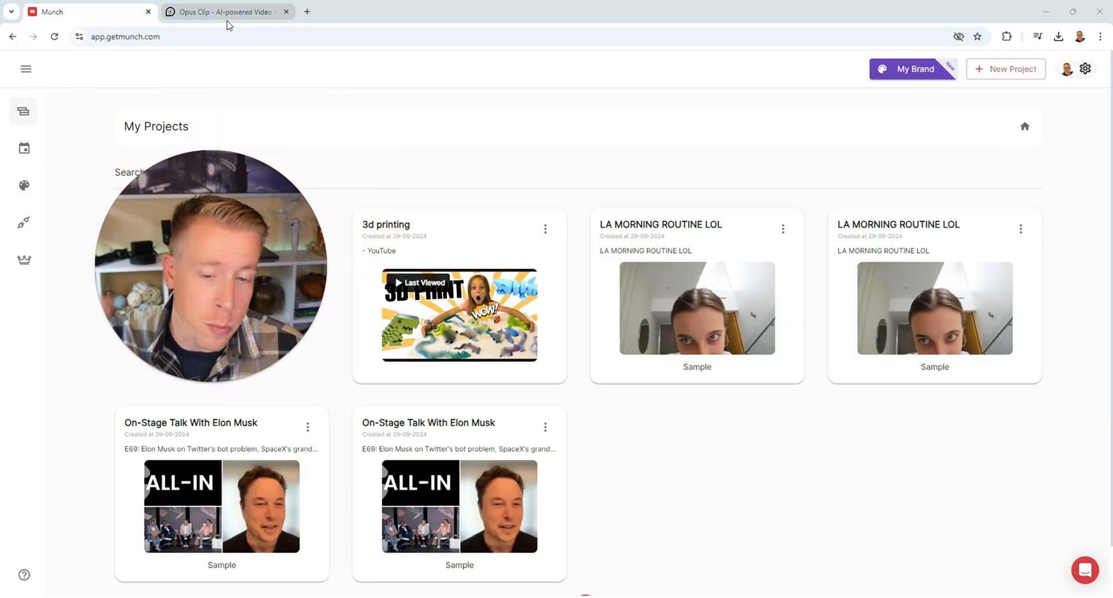
{"action": "left_click", "coordinate": [226, 12]}
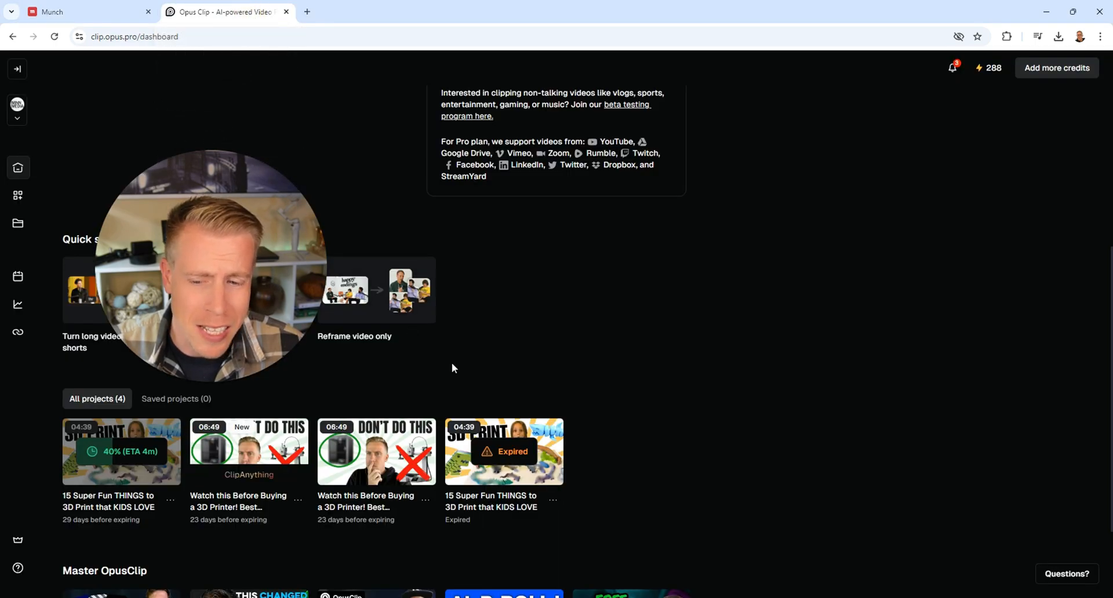
{"action": "left_click", "coordinate": [86, 12]}
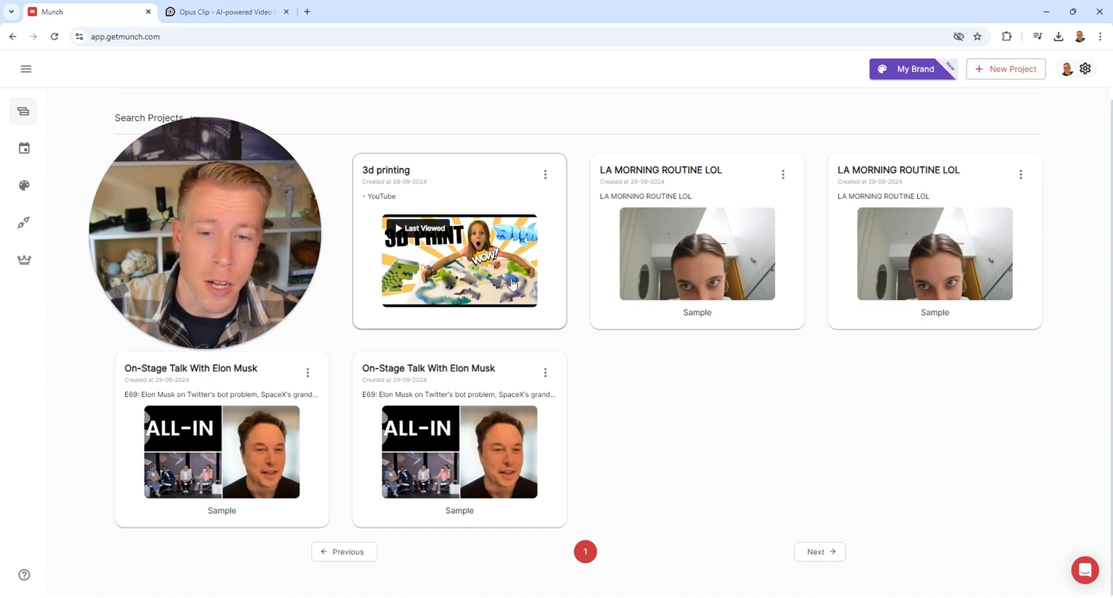
Step: Open the '3d printing' project and scroll its ten 20–28 second clips, glancing at Opus Clip
{"action": "left_click", "coordinate": [459, 261]}
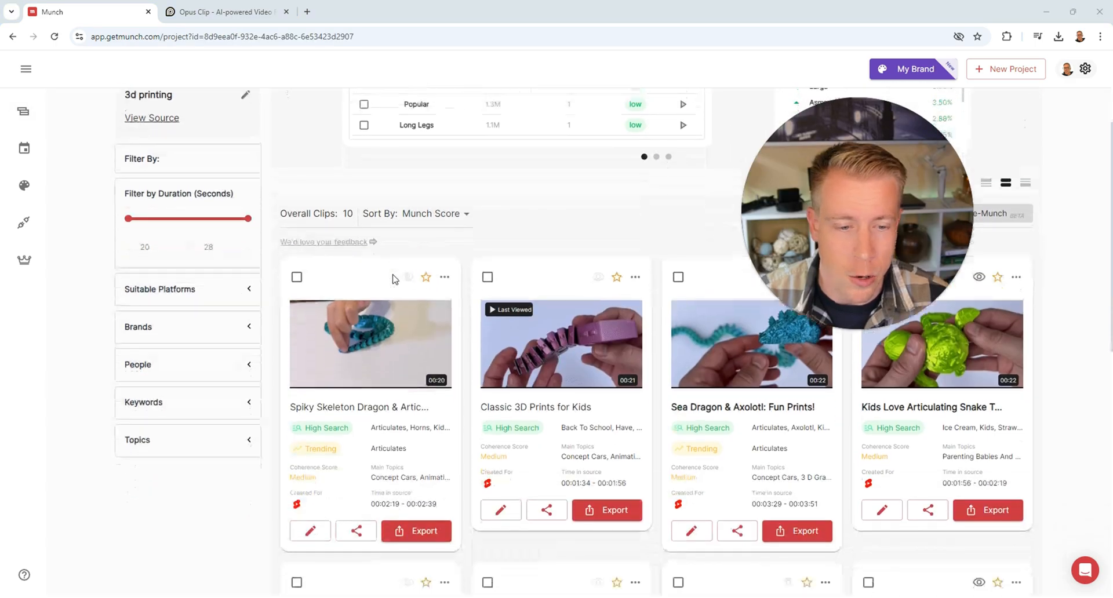
{"action": "scroll", "scroll_direction": "down", "scroll_amount": 3}
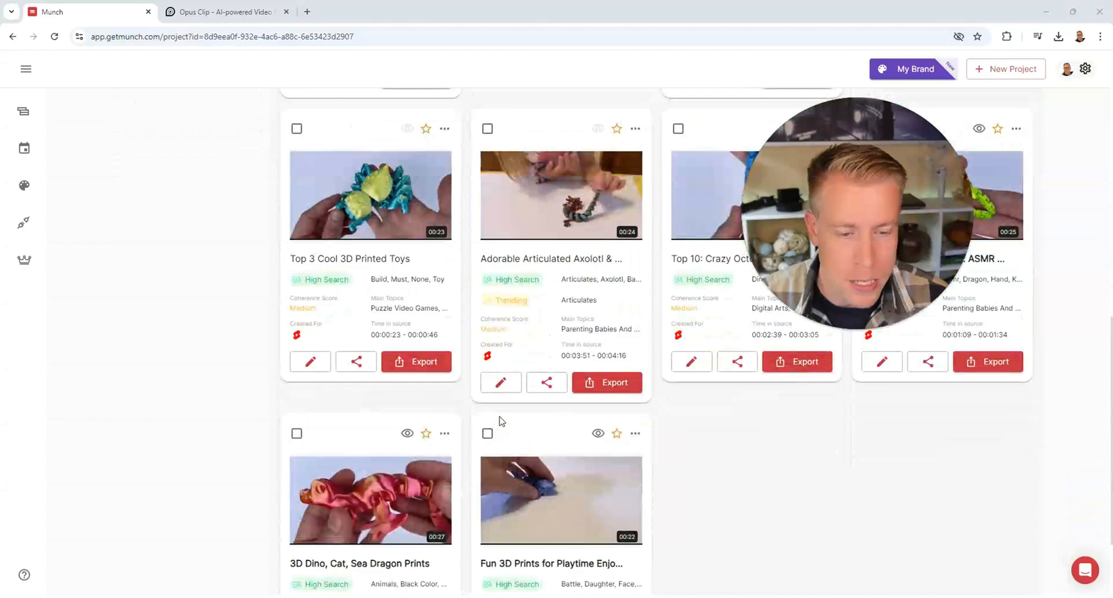
{"action": "scroll", "scroll_direction": "down", "scroll_amount": 3}
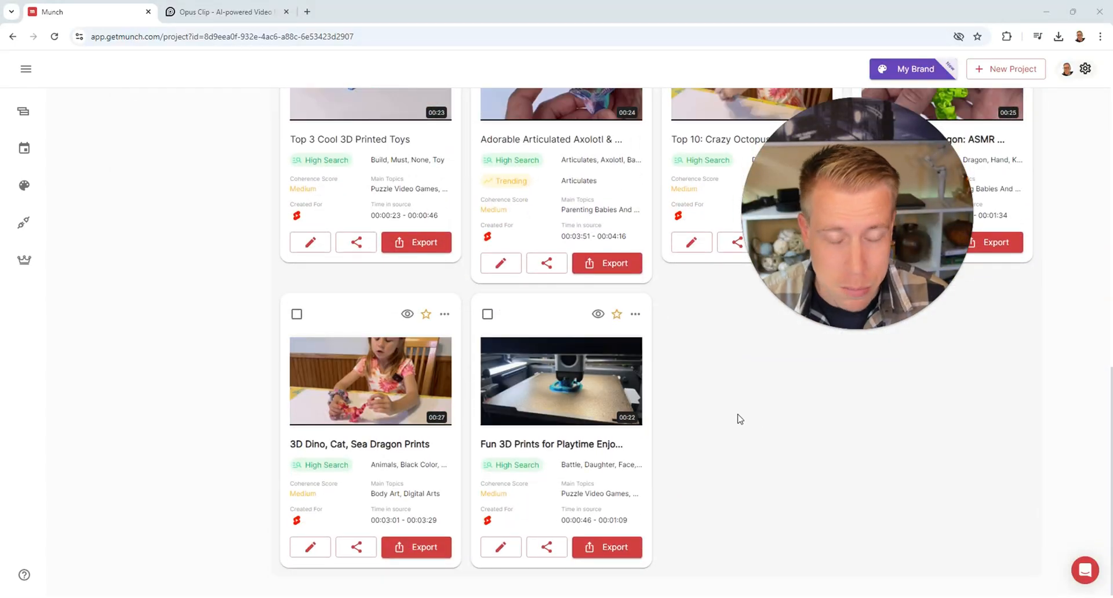
{"action": "left_click", "coordinate": [222, 12]}
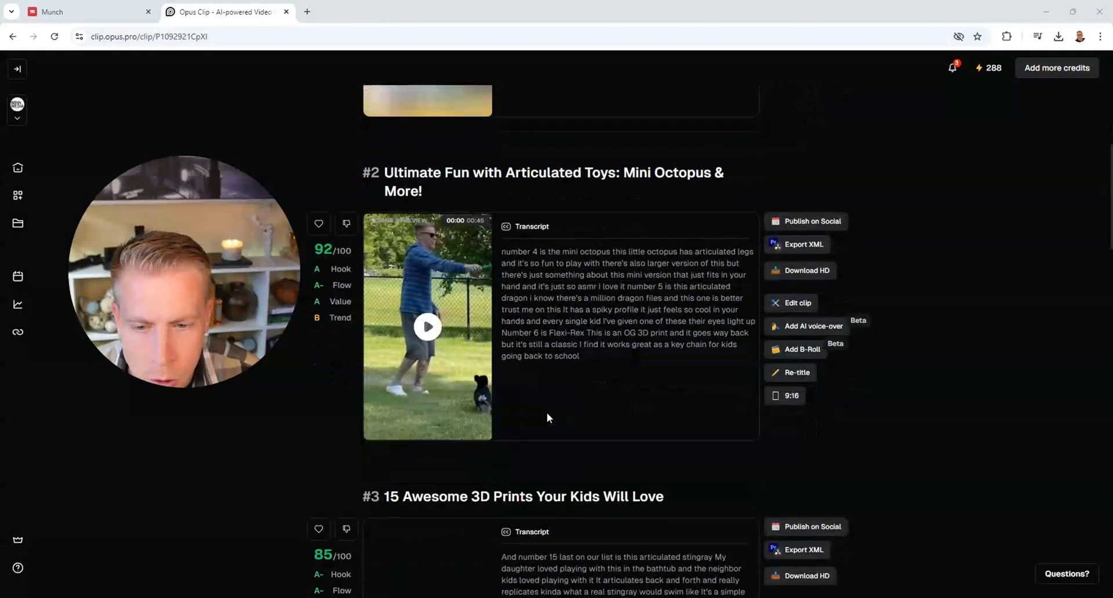
{"action": "scroll", "scroll_direction": "down", "scroll_amount": 3}
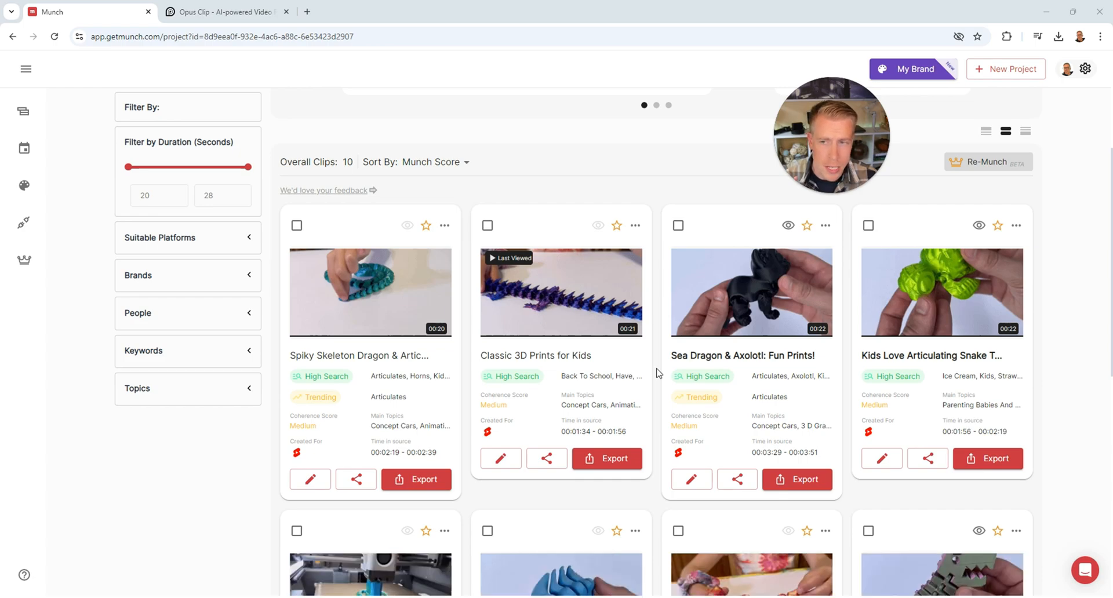
{"action": "scroll", "scroll_direction": "down", "scroll_amount": 3}
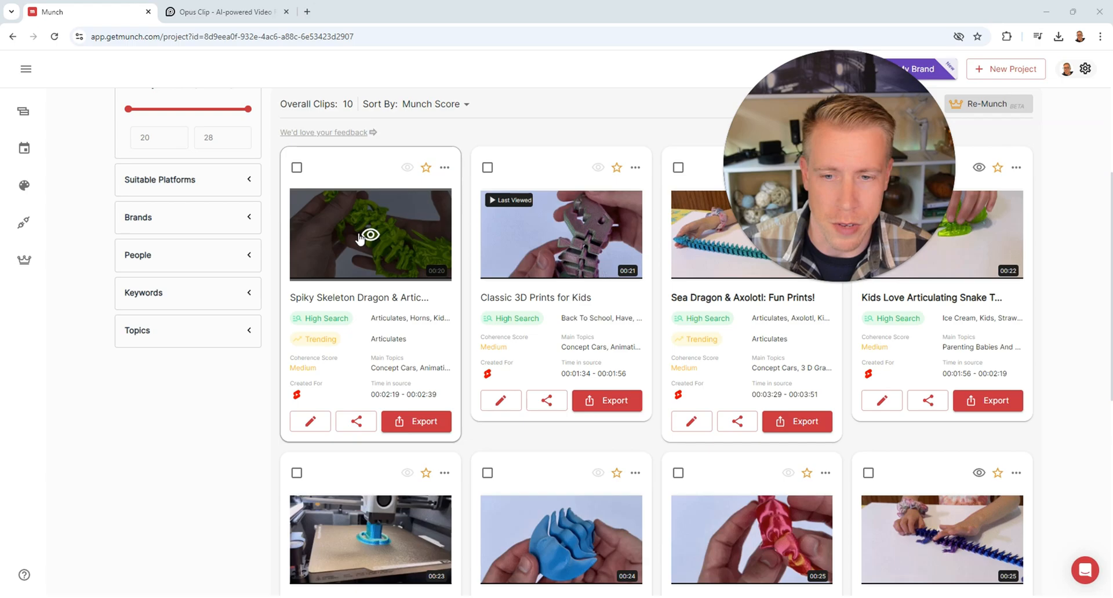
Step: Preview the skeleton dragon and Classic 3D Prints for Kids clips, then return to Opus Clip
{"action": "left_click", "coordinate": [370, 234]}
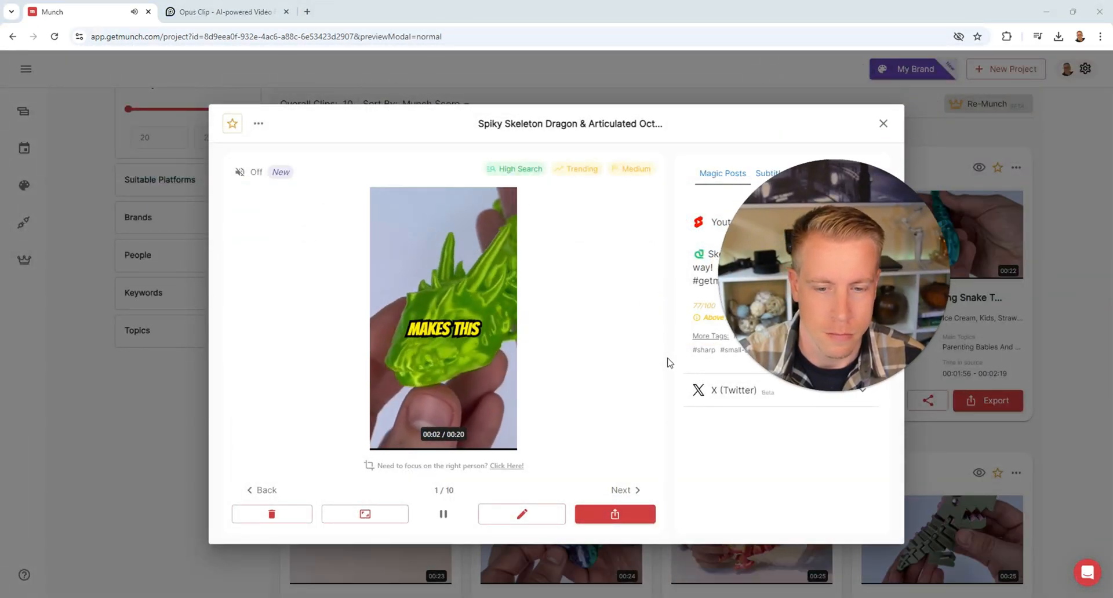
{"action": "left_click", "coordinate": [443, 514]}
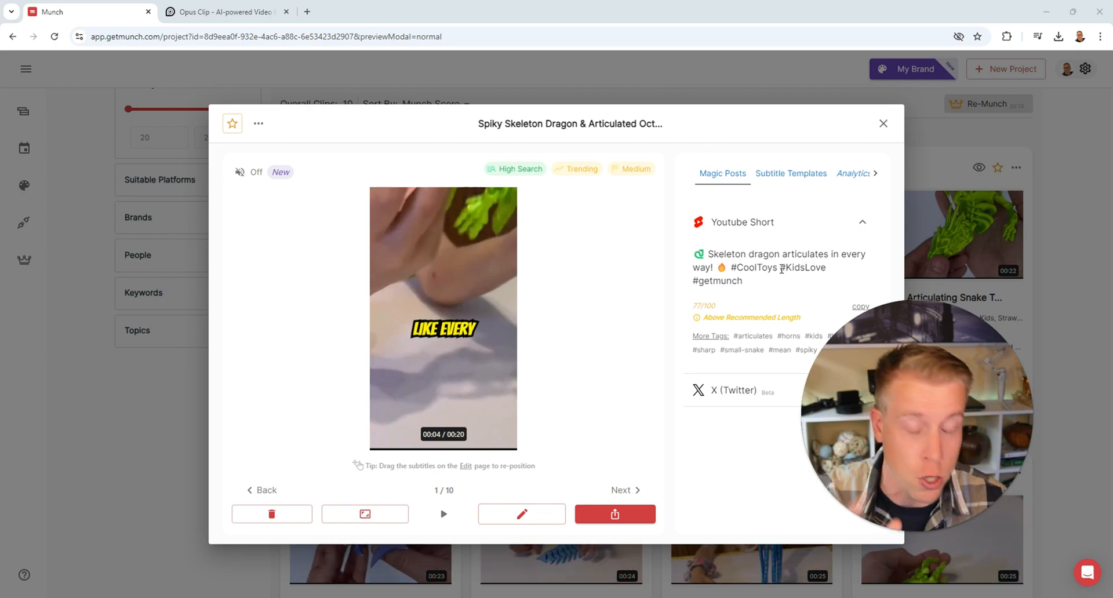
{"action": "mouse_move", "coordinate": [776, 304]}
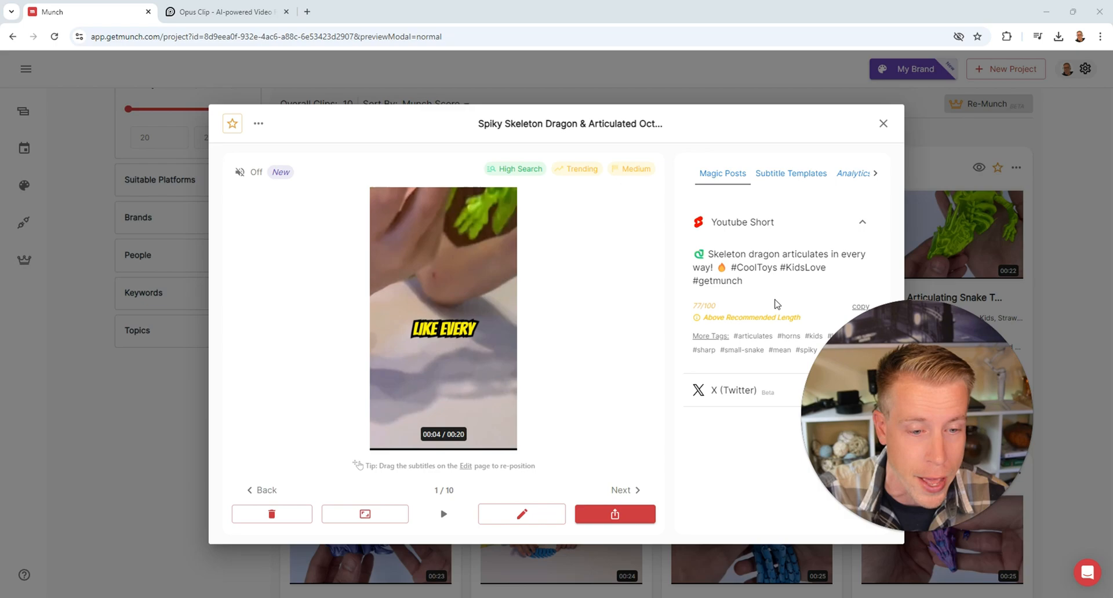
{"action": "left_click", "coordinate": [624, 490]}
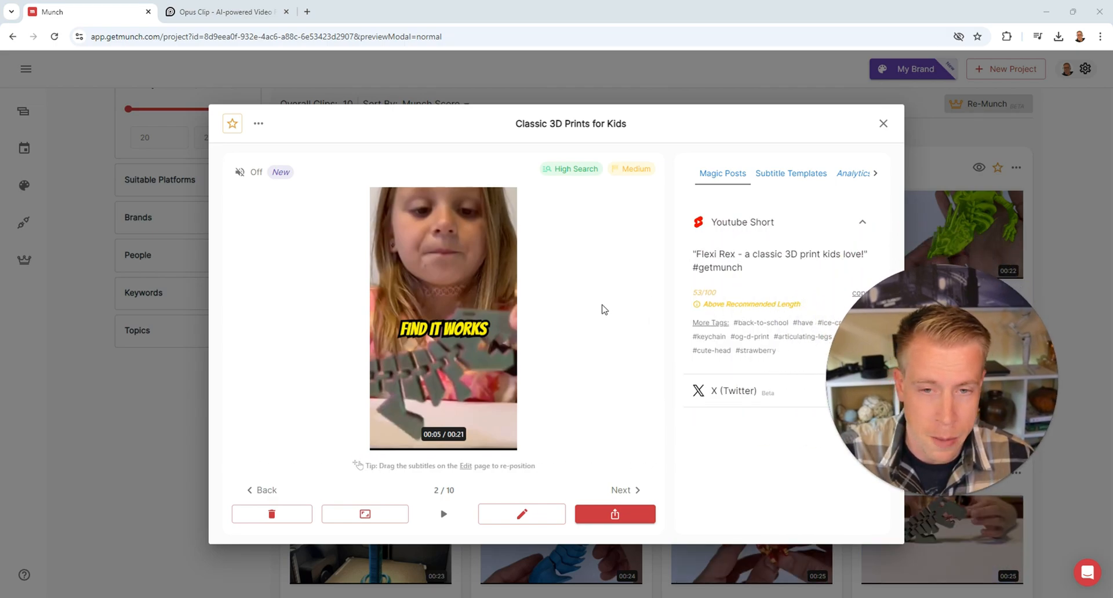
{"action": "left_click", "coordinate": [223, 12]}
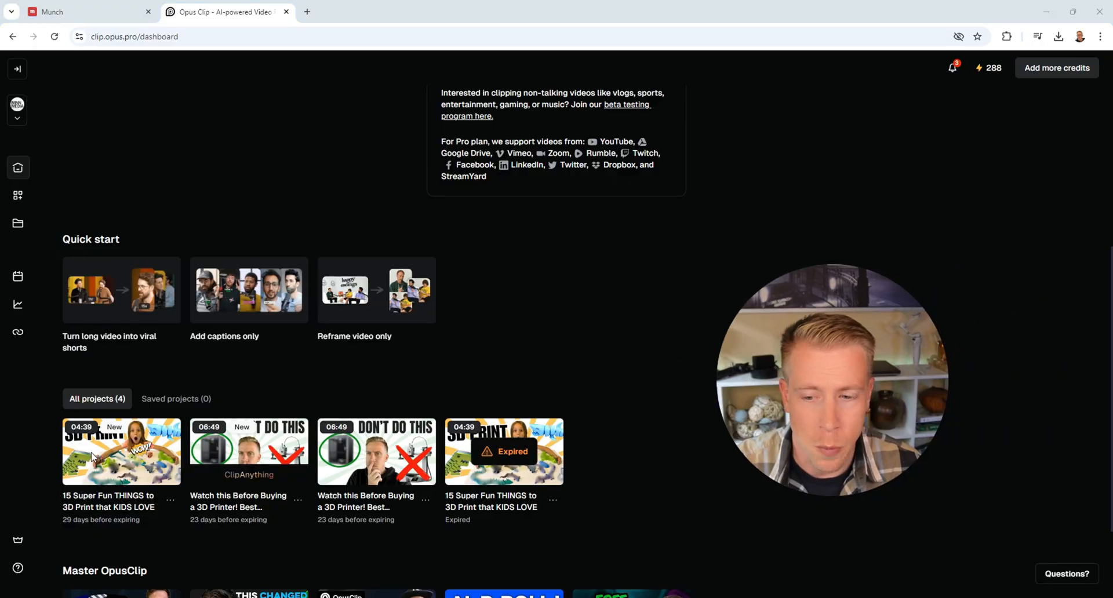
Step: Open the 3D-print project, play clip #1 (99/100) and scroll to clip #2 (92/100)
{"action": "left_click", "coordinate": [121, 452]}
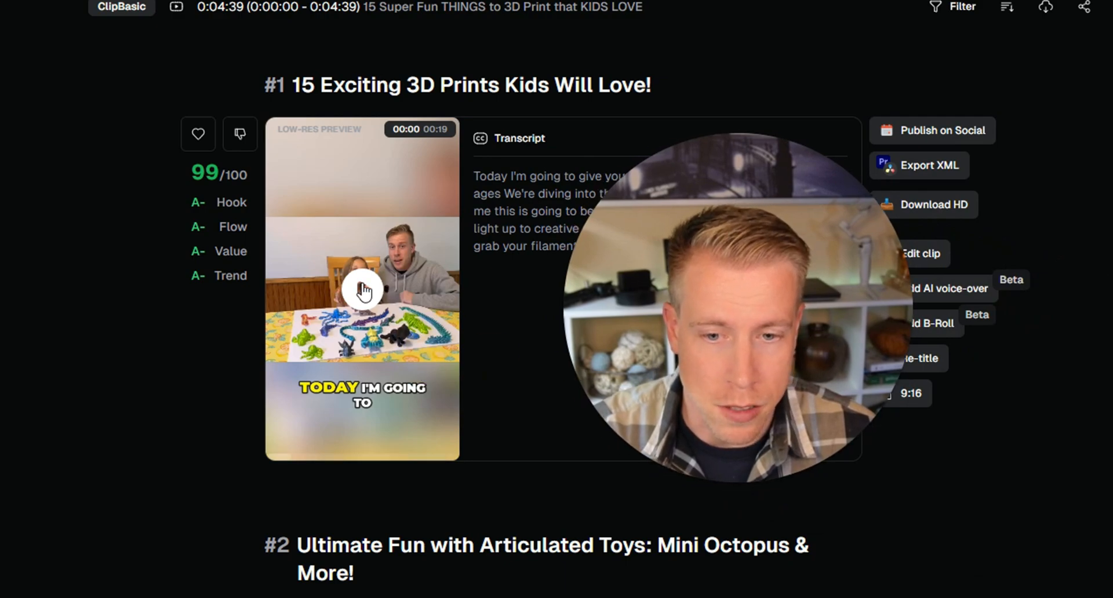
{"action": "left_click", "coordinate": [362, 289]}
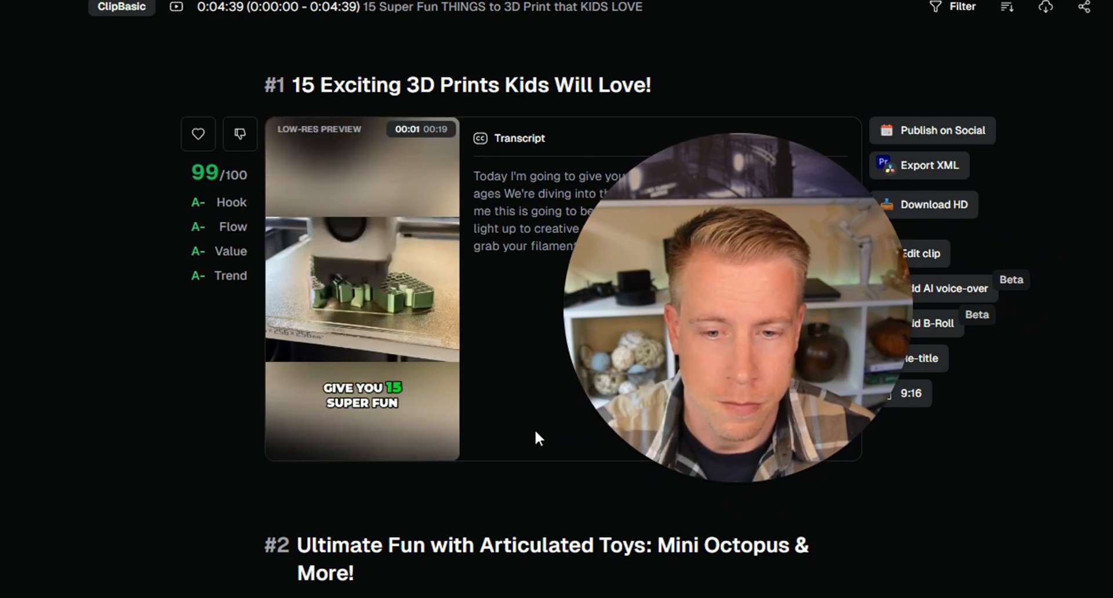
{"action": "left_click", "coordinate": [362, 291]}
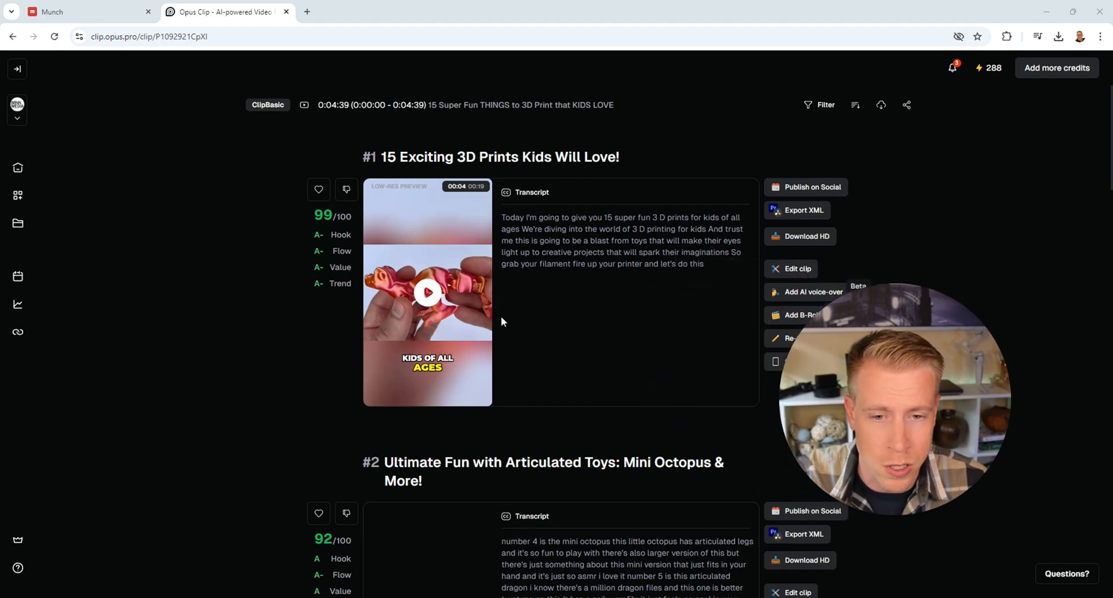
{"action": "mouse_move", "coordinate": [543, 327]}
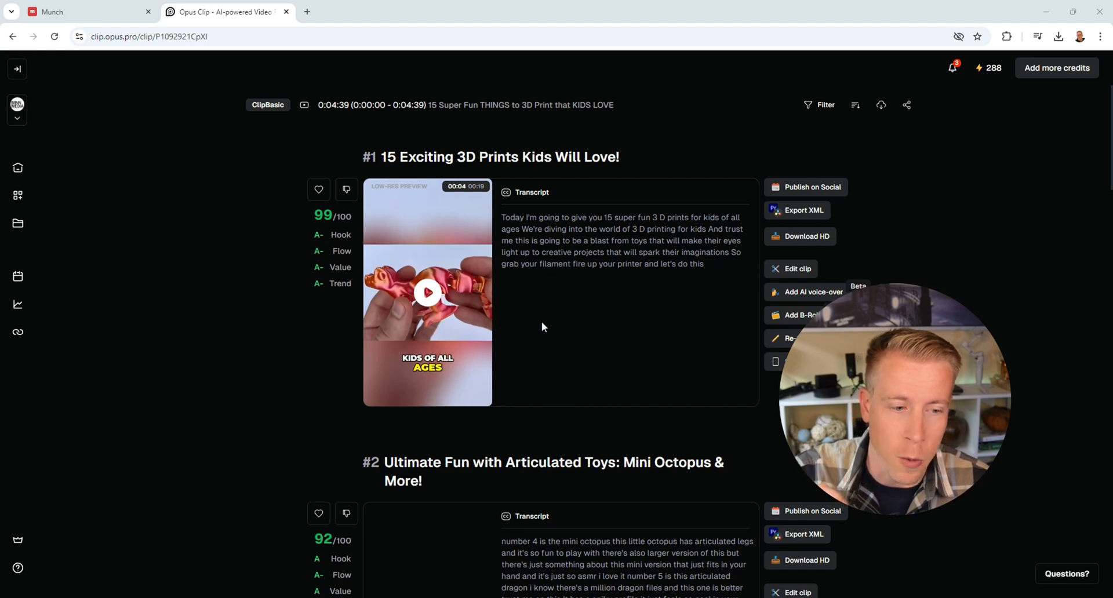
{"action": "mouse_move", "coordinate": [546, 346]}
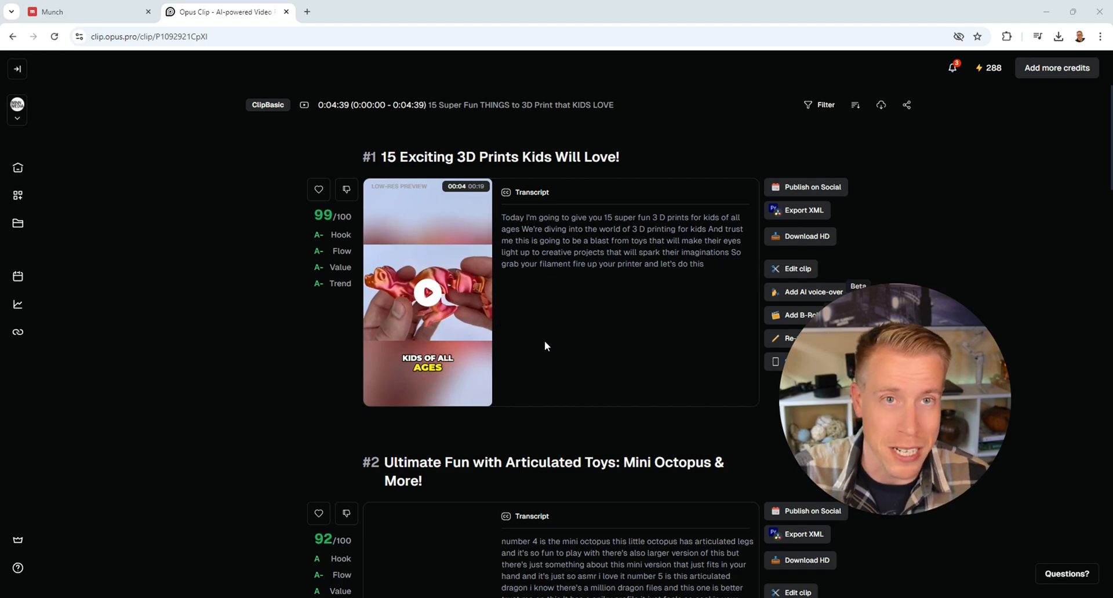
{"action": "scroll", "scroll_direction": "down", "scroll_amount": 3}
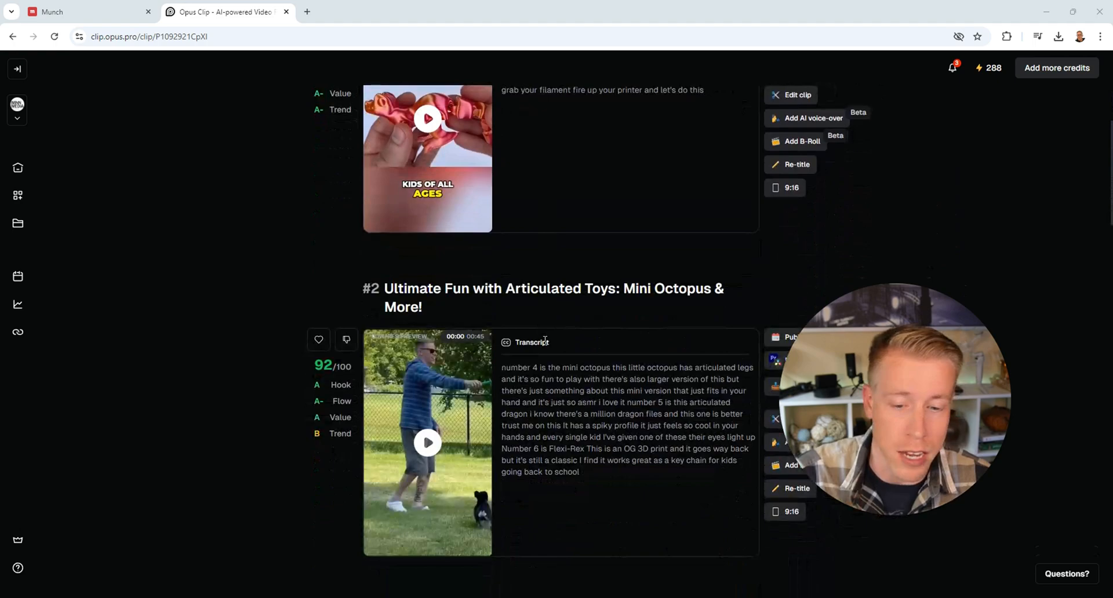
{"action": "scroll", "scroll_direction": "down", "scroll_amount": 3}
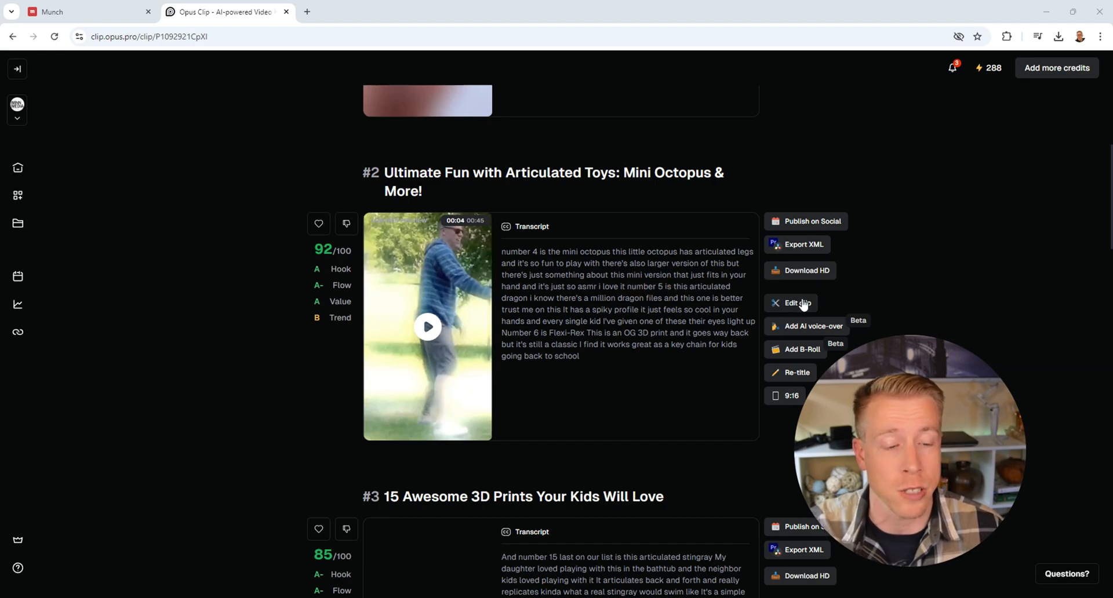
Step: Switch clip #2's layout from Fill to Fit, enlarge the video, then return to Munch
{"action": "left_click", "coordinate": [796, 303]}
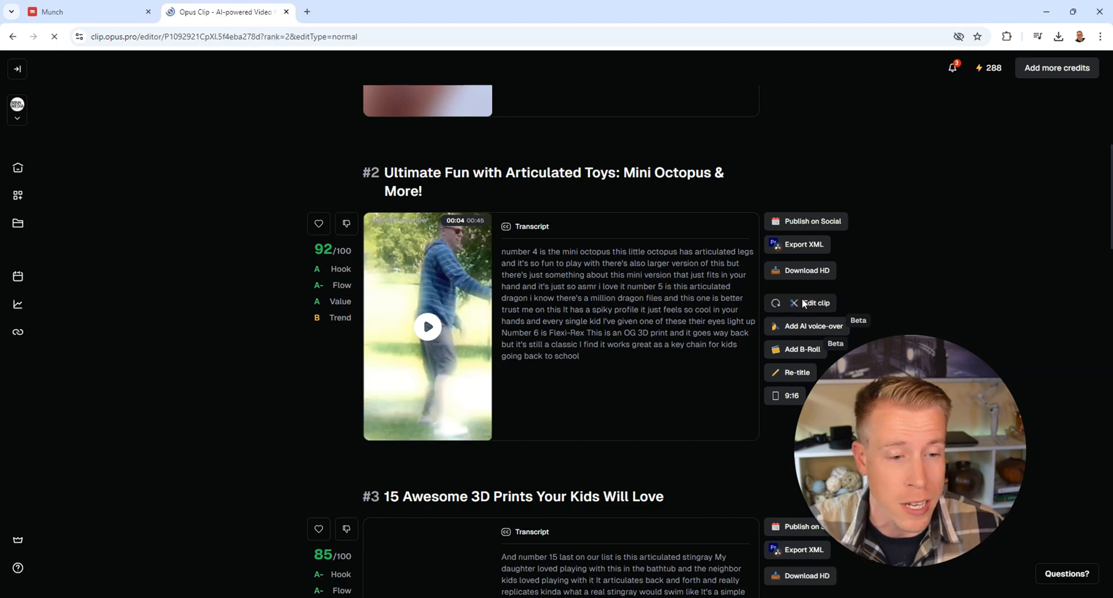
{"action": "left_click", "coordinate": [815, 304]}
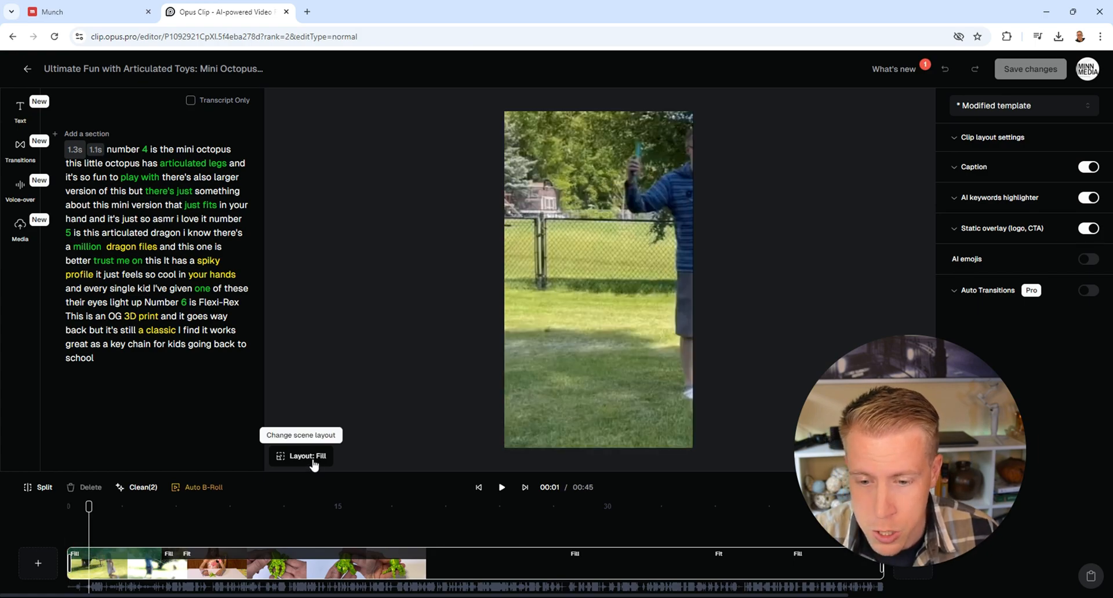
{"action": "left_click", "coordinate": [306, 456]}
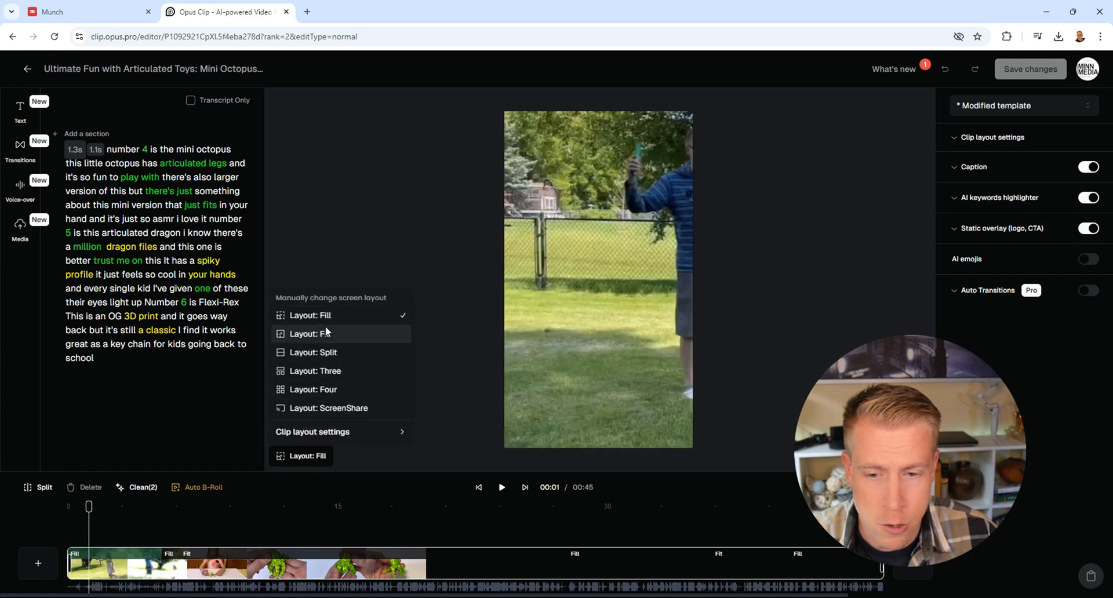
{"action": "left_click", "coordinate": [310, 333]}
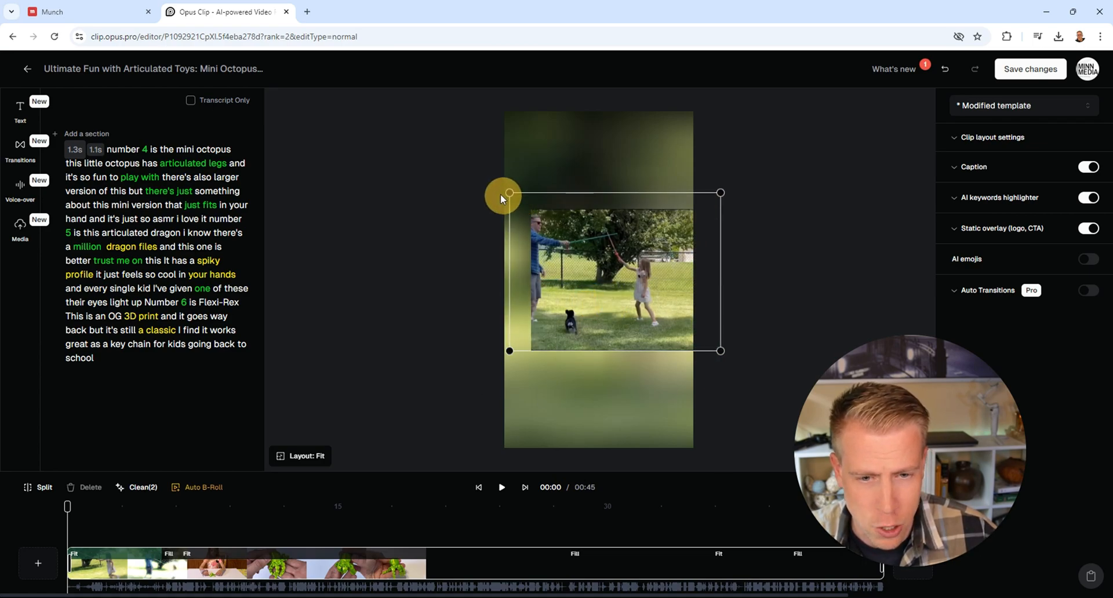
{"action": "left_click_drag", "start_coordinate": [503, 199], "coordinate": [598, 261]}
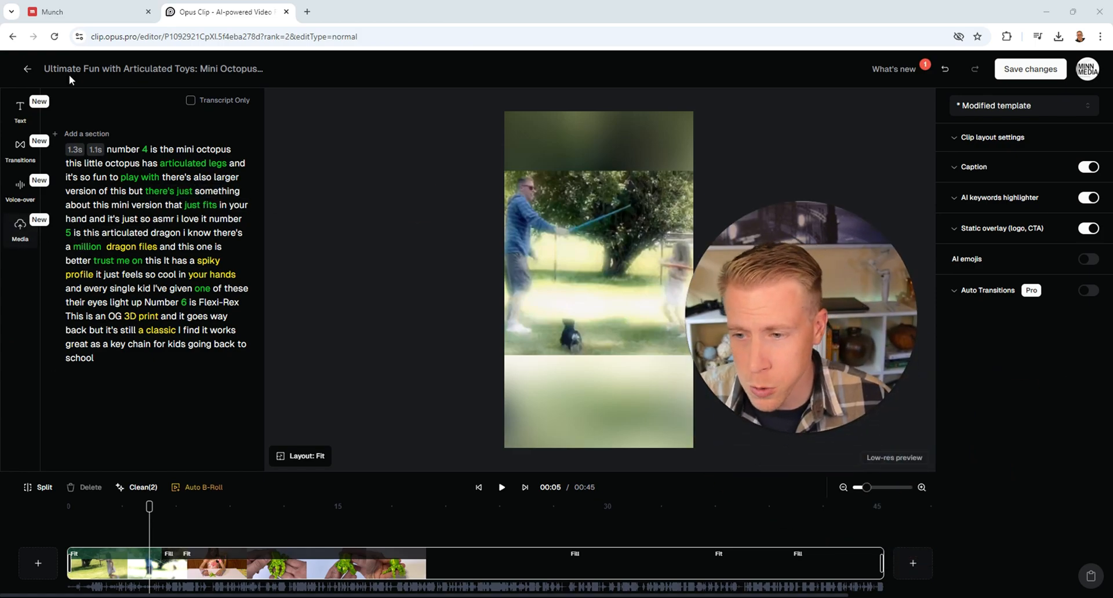
{"action": "left_click", "coordinate": [85, 12]}
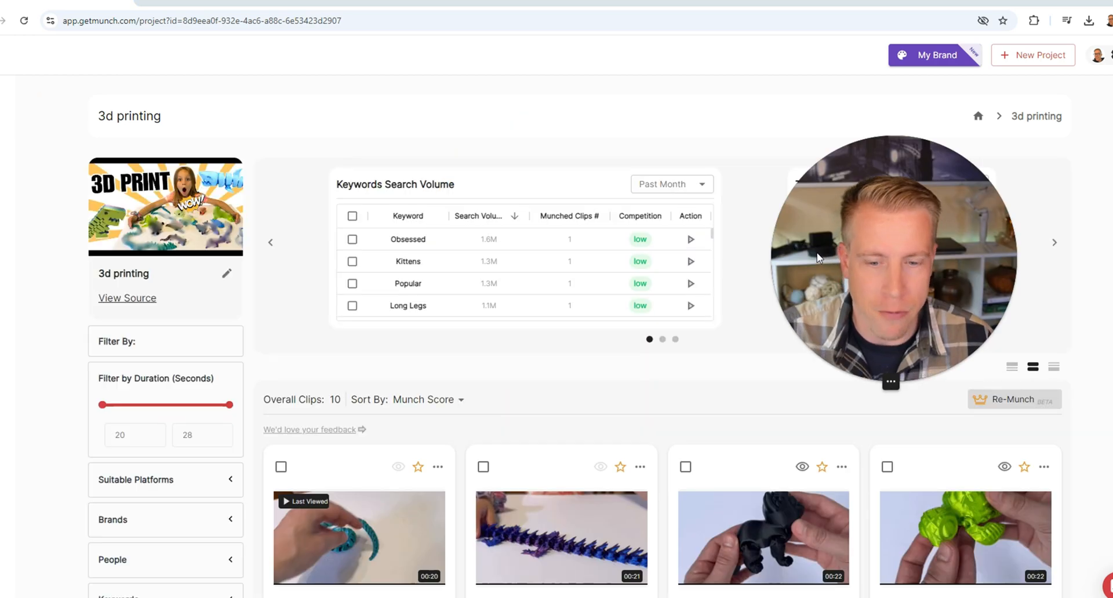
Step: Preview Munch's Sea Dragon & Axolotl clip, then view Opus Clip's Pro, Starter and Free plans
{"action": "scroll", "scroll_direction": "down", "scroll_amount": 3}
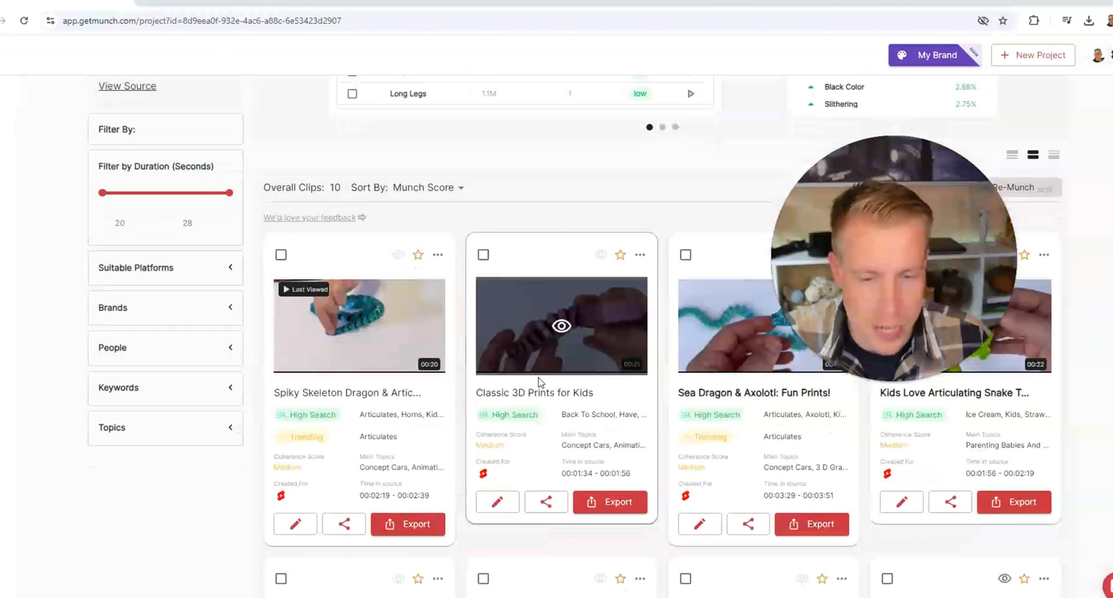
{"action": "scroll", "scroll_direction": "down", "scroll_amount": 3}
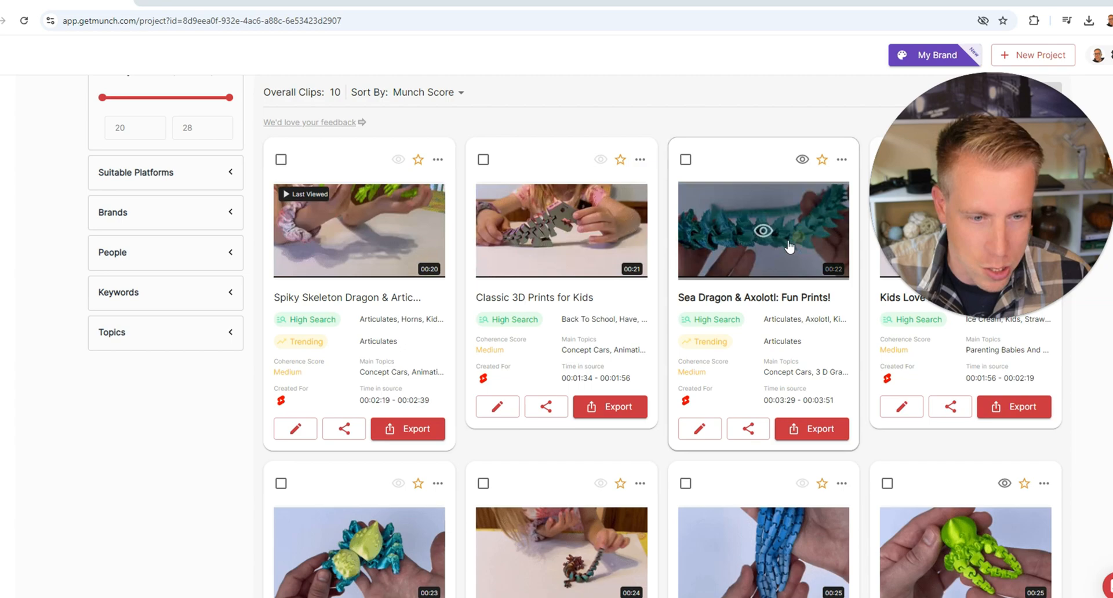
{"action": "left_click", "coordinate": [763, 230]}
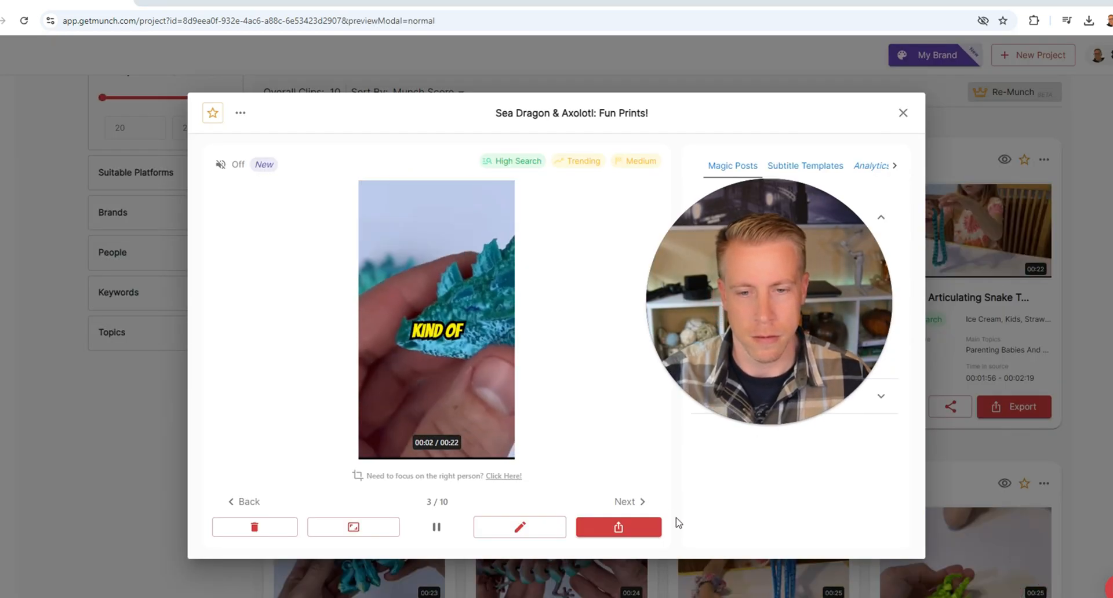
{"action": "left_click", "coordinate": [436, 526]}
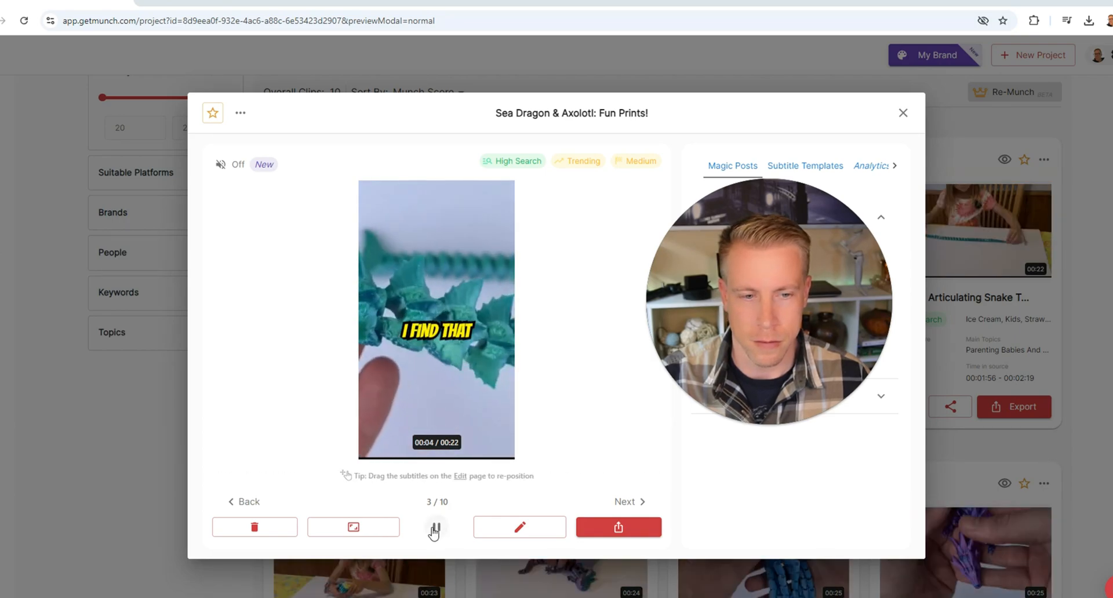
{"action": "left_click", "coordinate": [366, 12]}
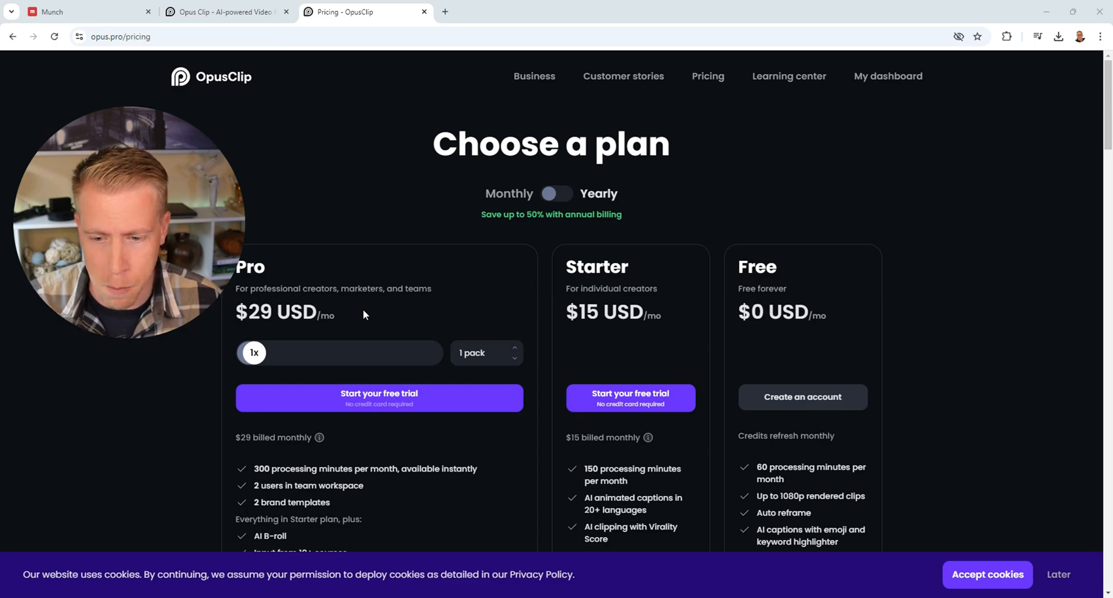
{"action": "mouse_move", "coordinate": [375, 433]}
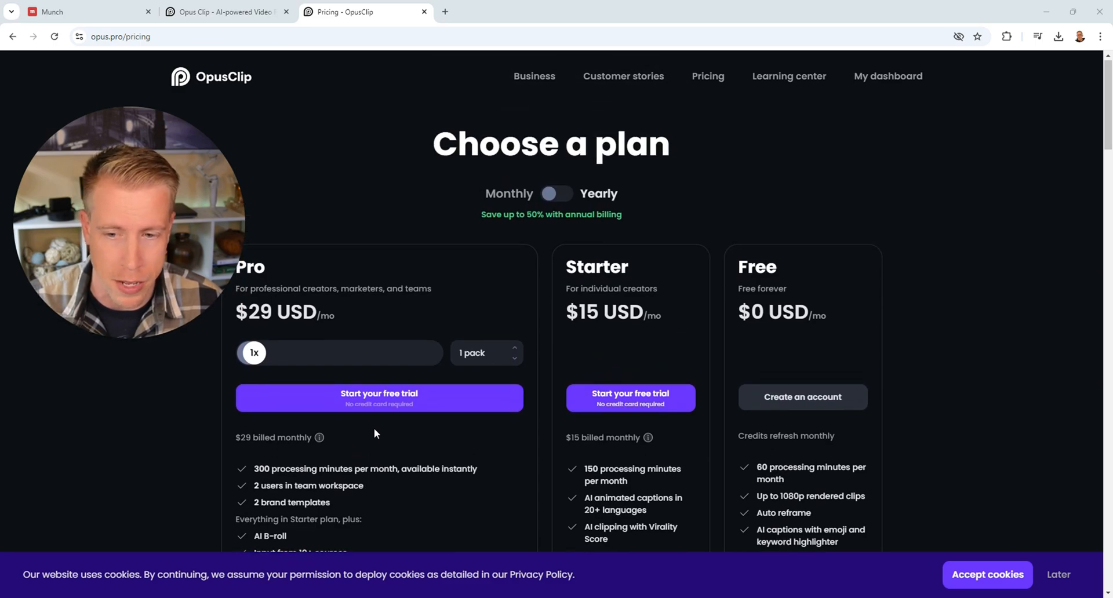
{"action": "mouse_move", "coordinate": [1085, 322]}
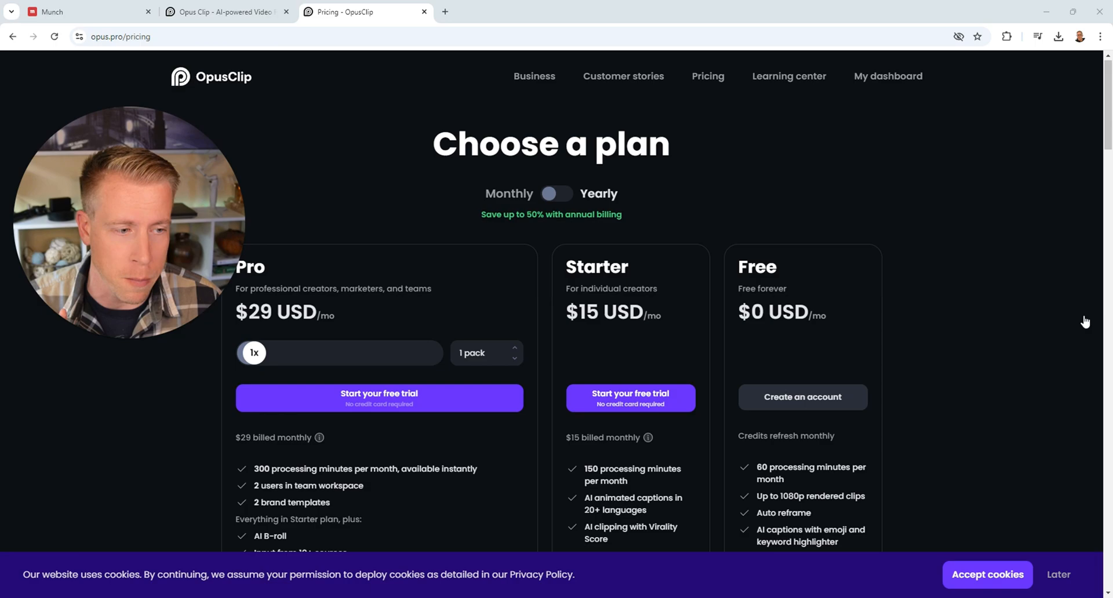
Step: View Munch's Candybar, Pro and Elite plans with annual billing selected
{"action": "left_click", "coordinate": [85, 12]}
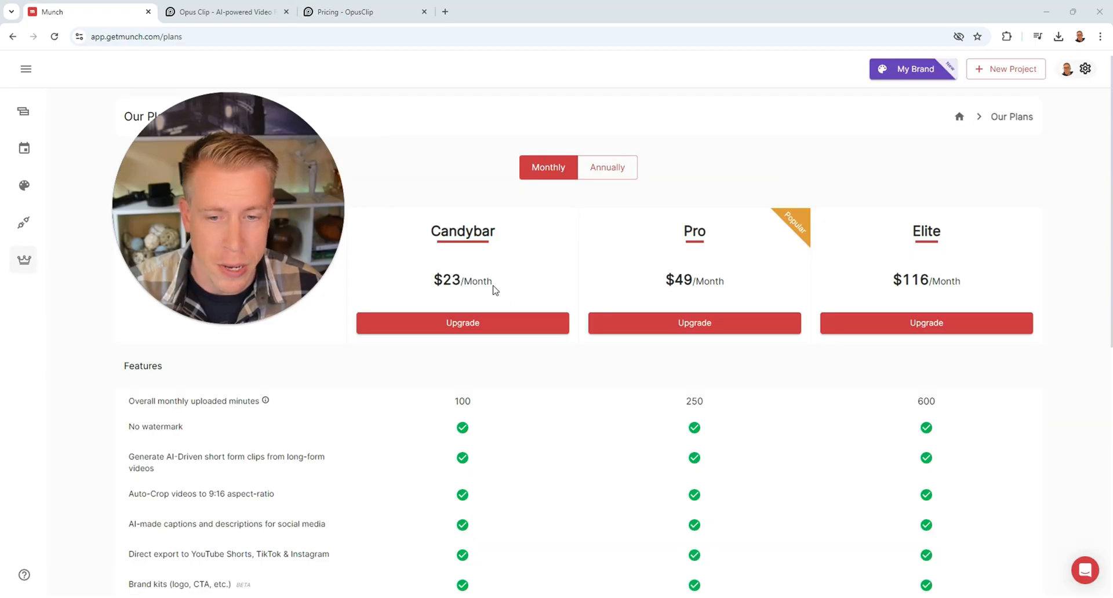
{"action": "mouse_move", "coordinate": [679, 297]}
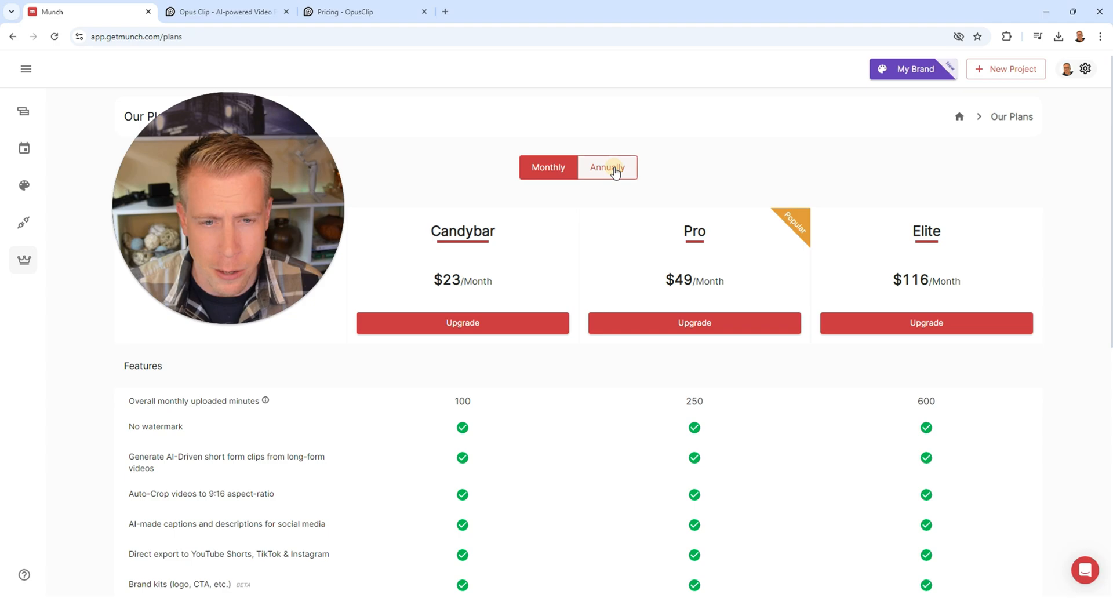
{"action": "left_click", "coordinate": [606, 167]}
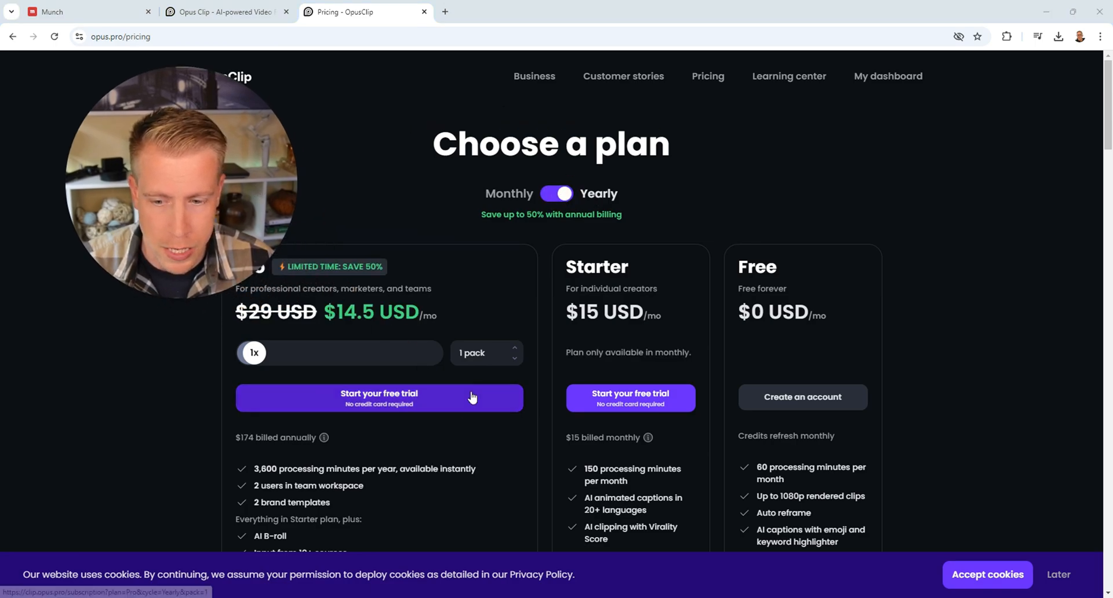
{"action": "mouse_move", "coordinate": [460, 365]}
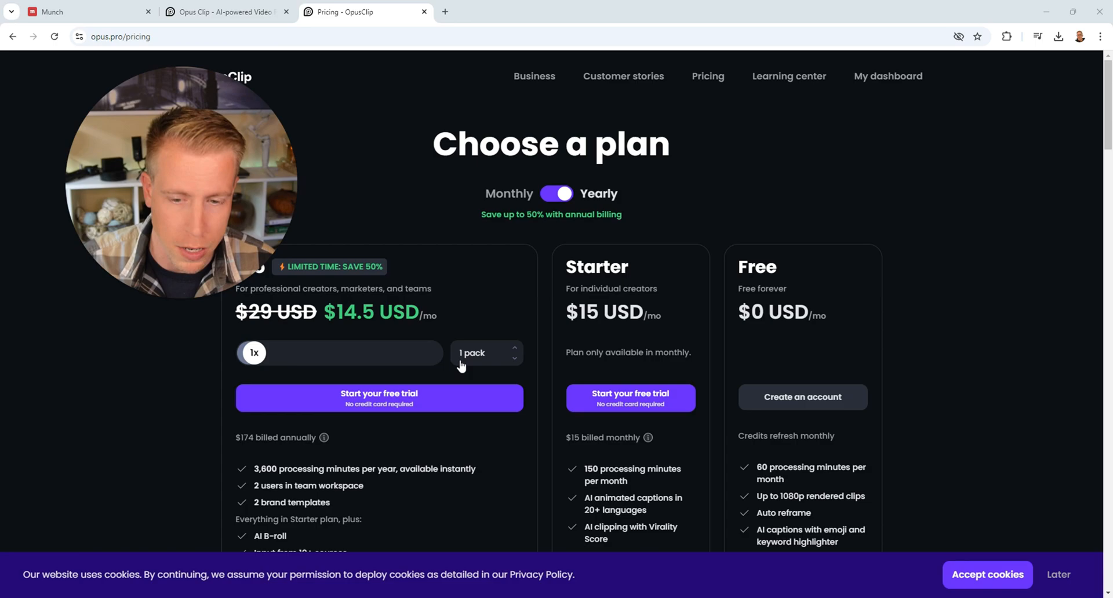